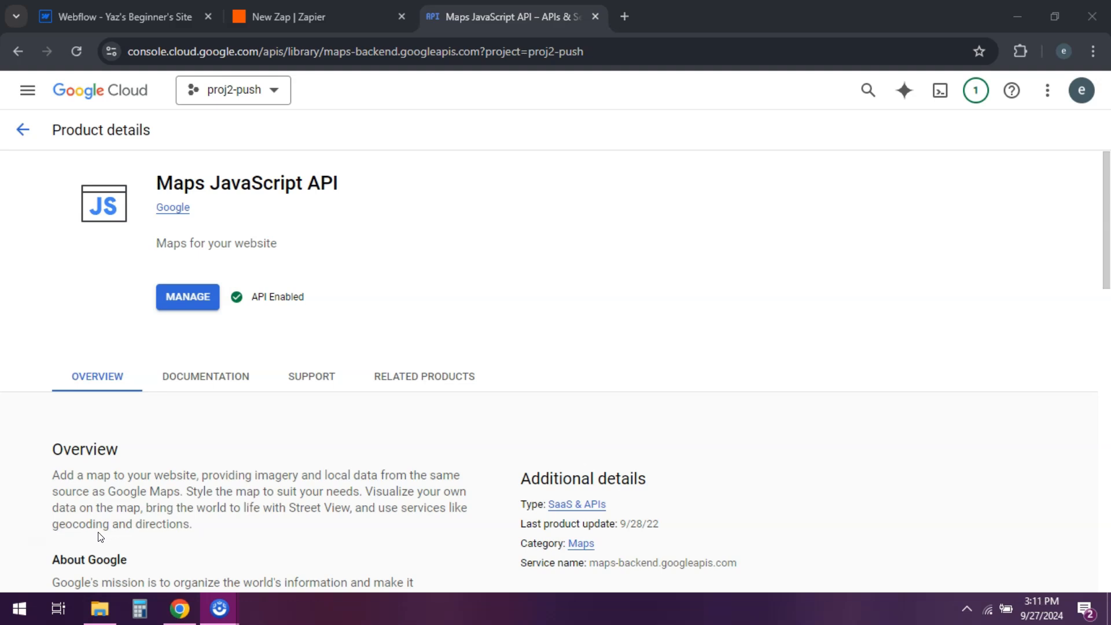
mouse_move(302, 423)
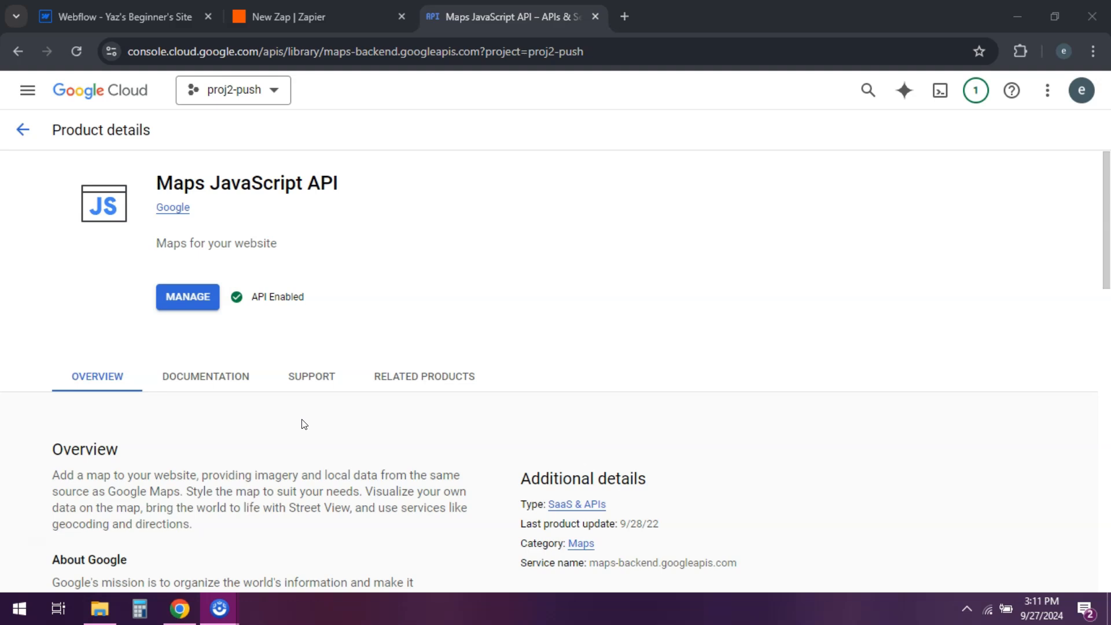
mouse_move(217, 383)
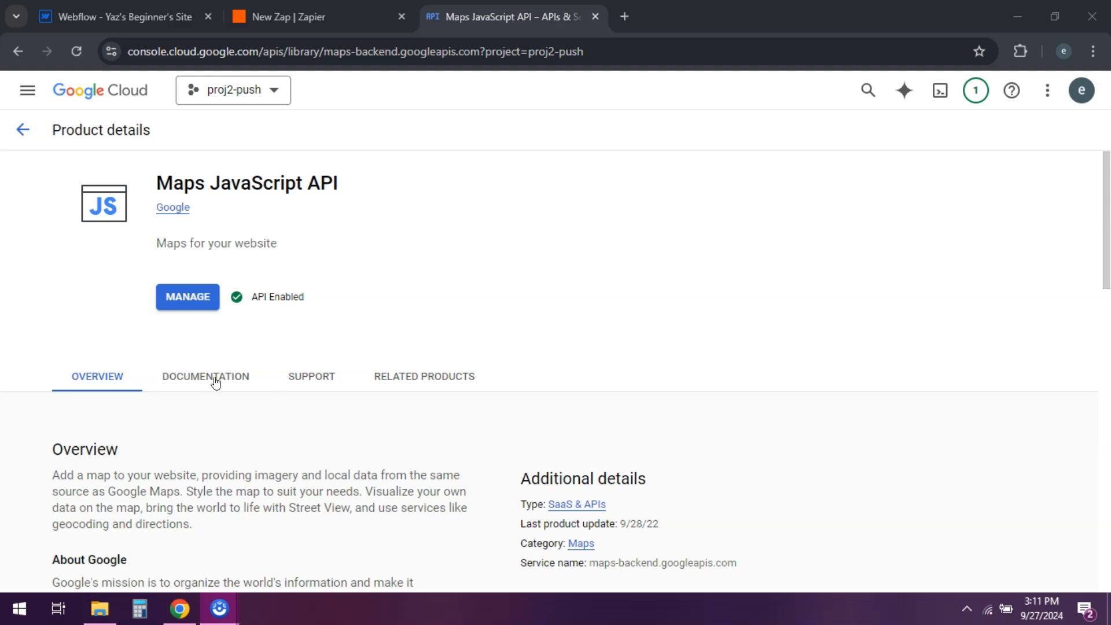
mouse_move(210, 376)
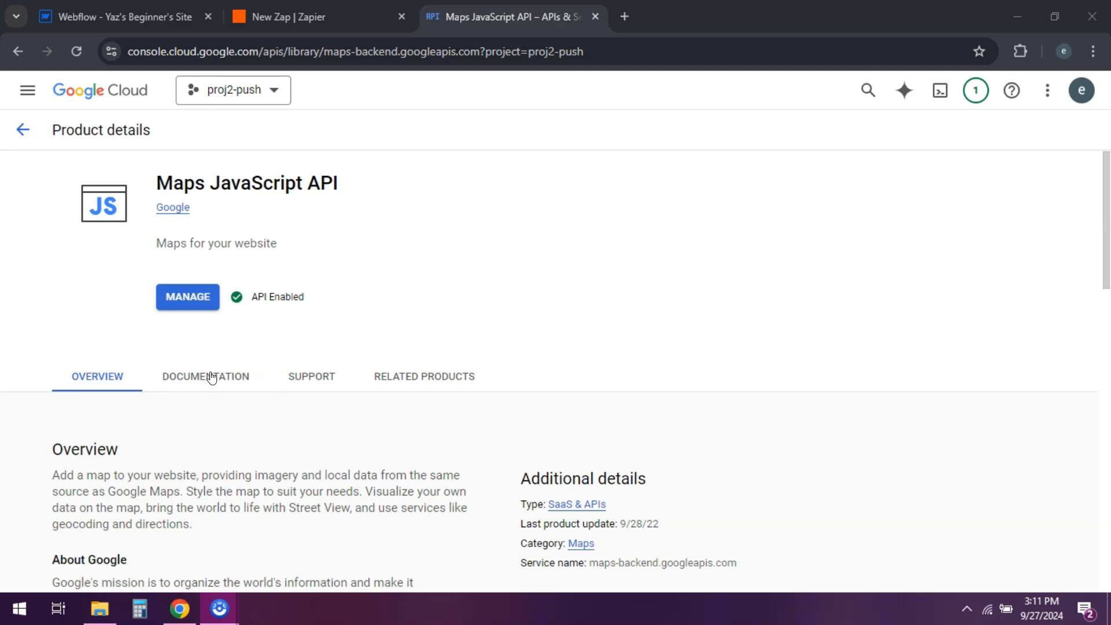
mouse_move(187, 297)
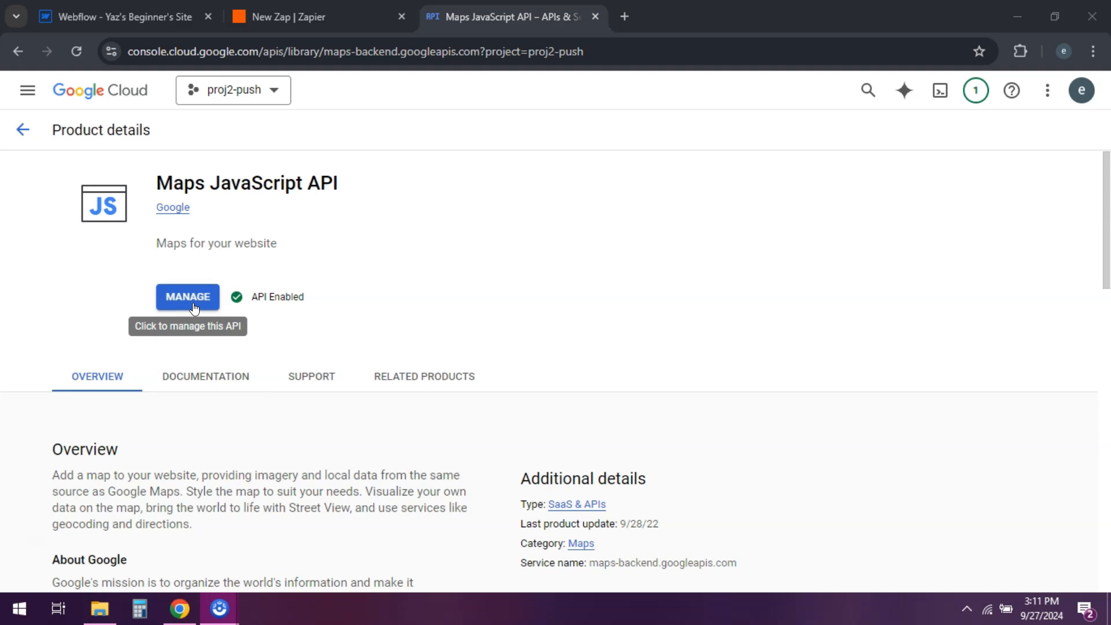
View the API key 1 credentials in Google Cloud, then return to the Webflow site.
click(187, 296)
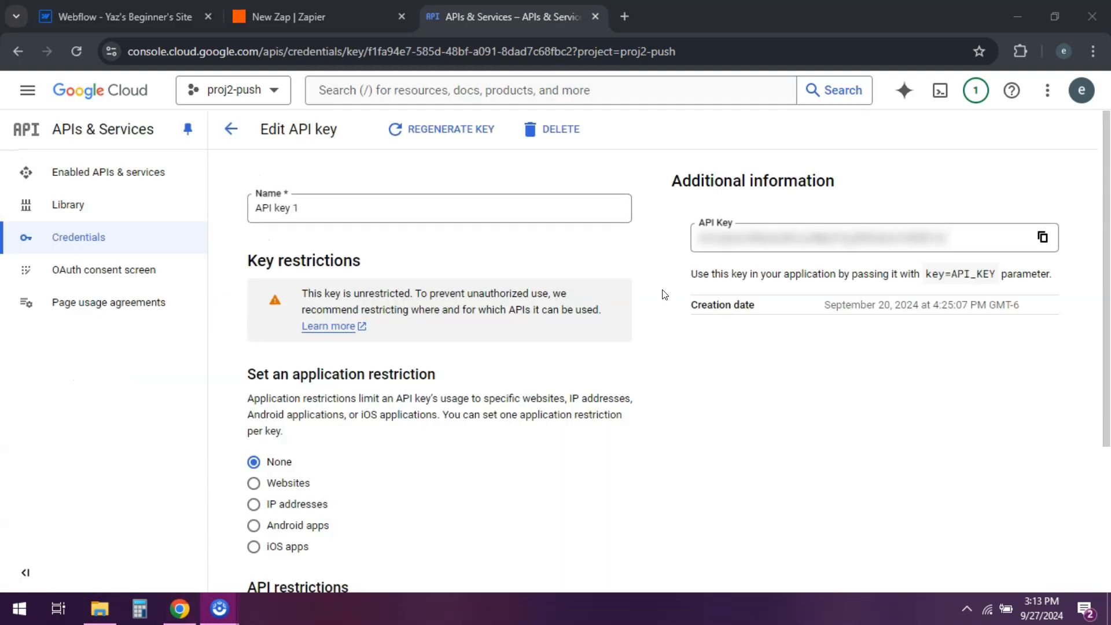
mouse_move(111, 483)
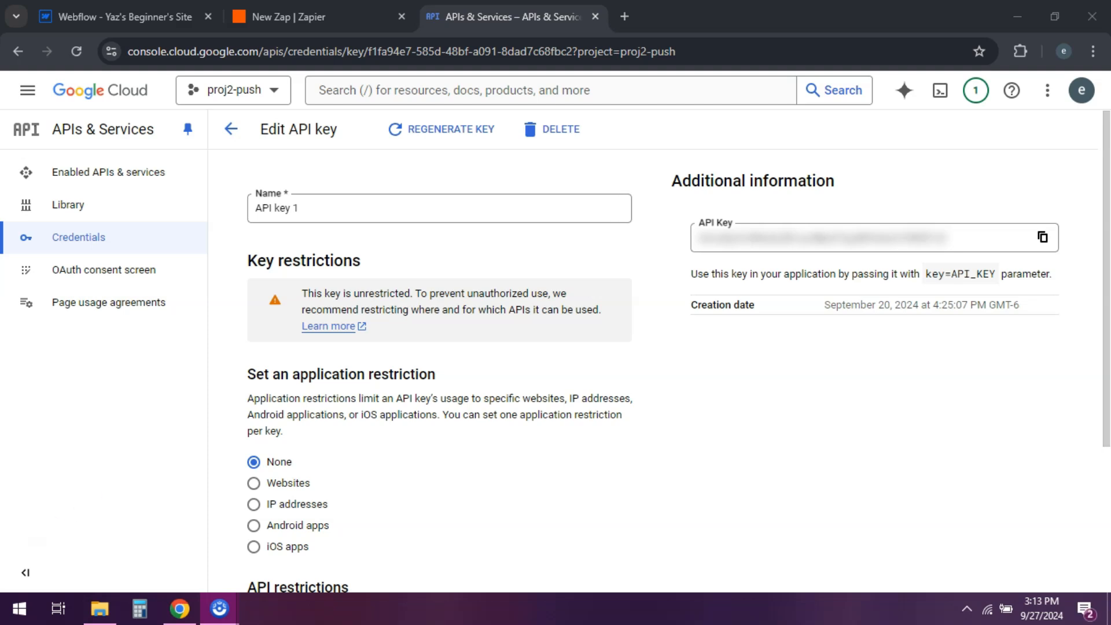
click(120, 16)
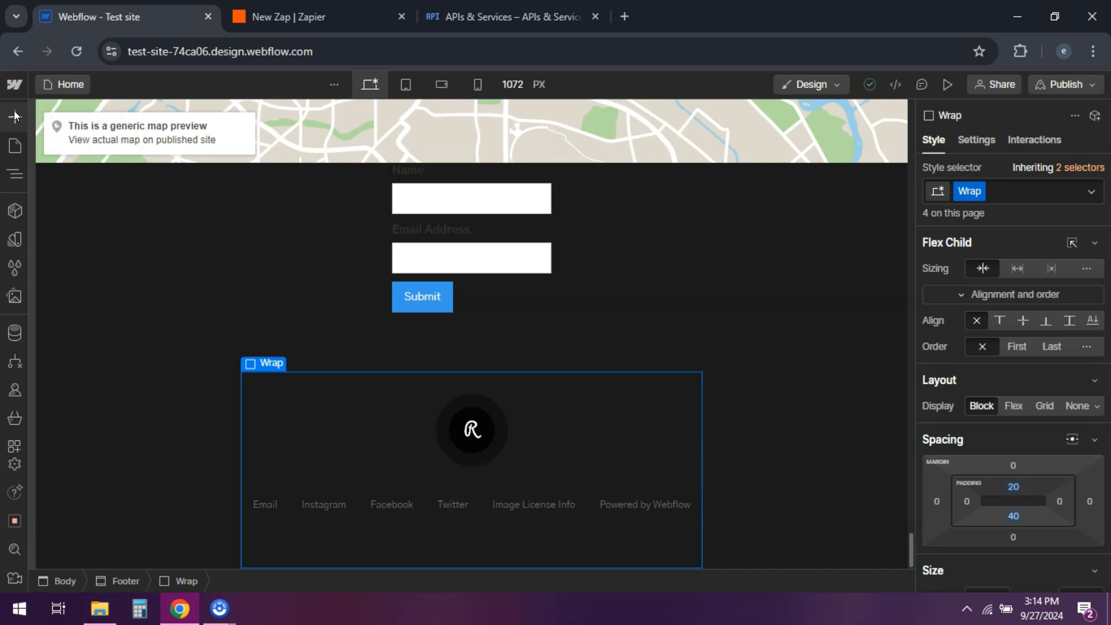
click(14, 116)
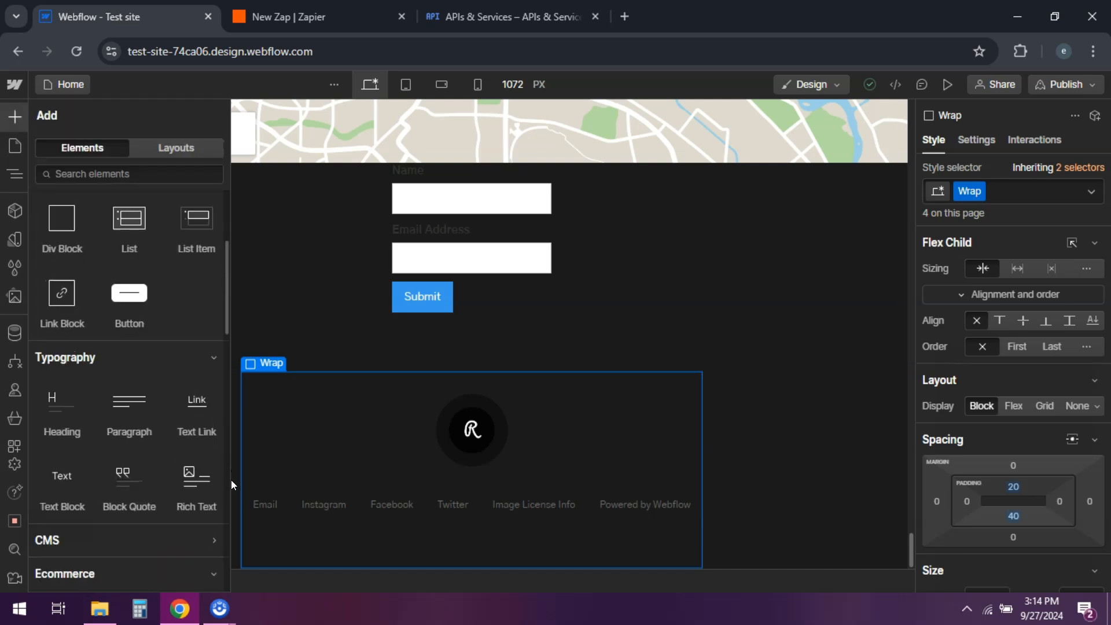
scroll(down, 3)
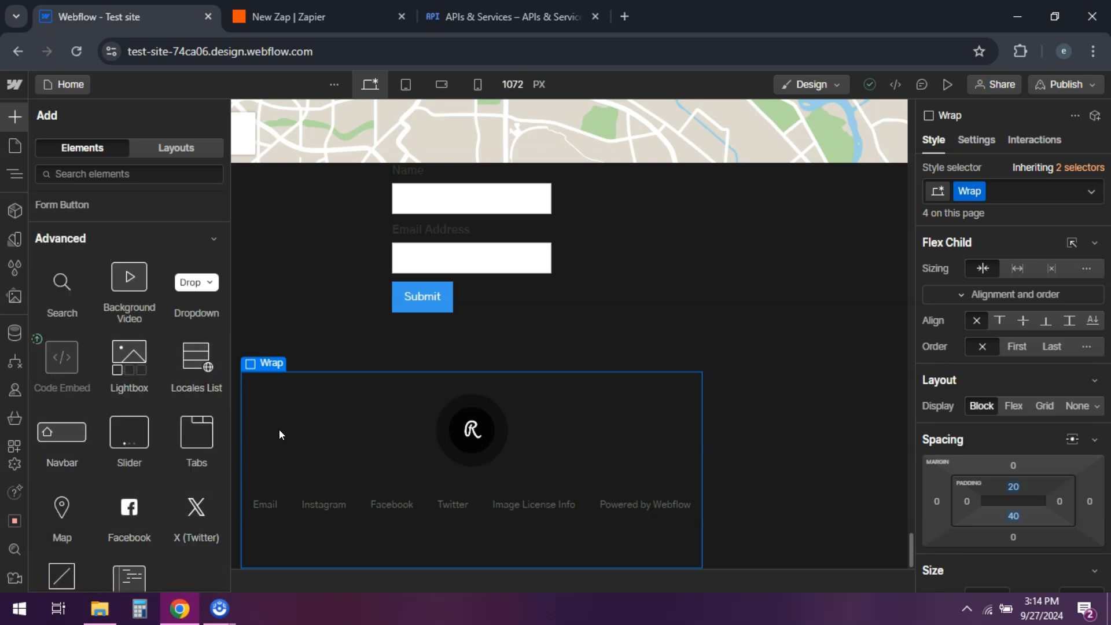
mouse_move(61, 431)
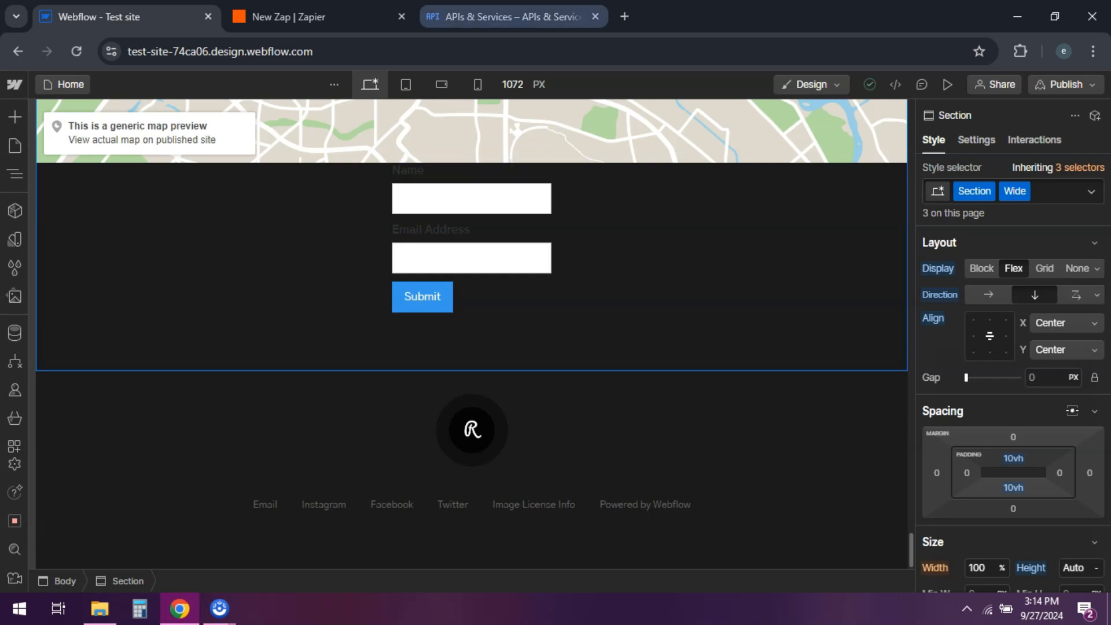
Revisit the Edit API key page in Google Cloud, then switch back to Webflow.
click(511, 16)
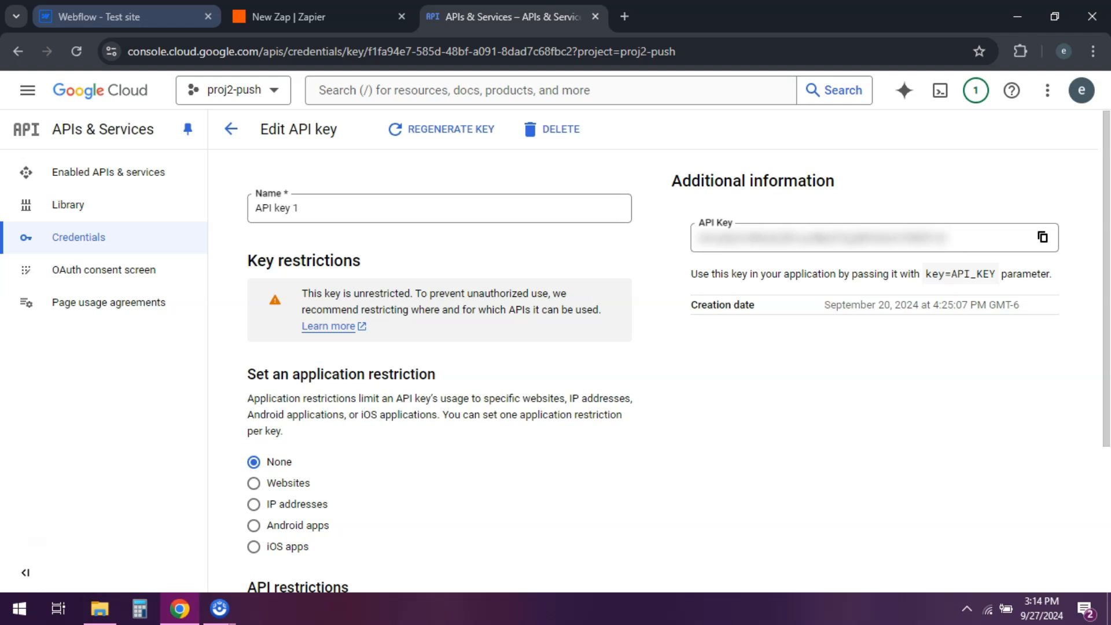
click(126, 16)
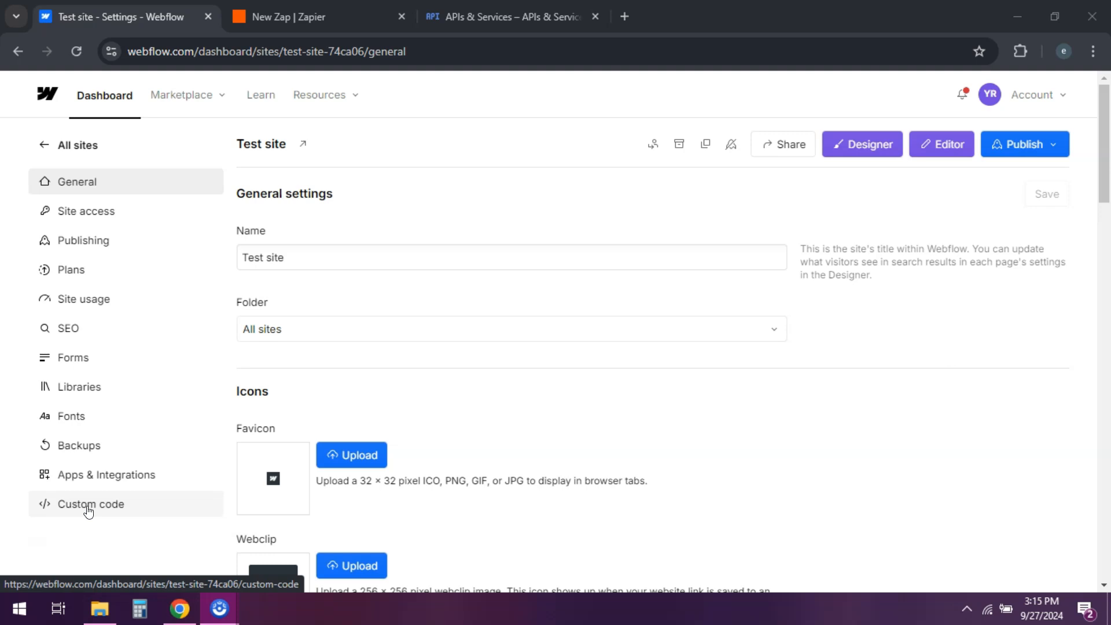
mouse_move(111, 507)
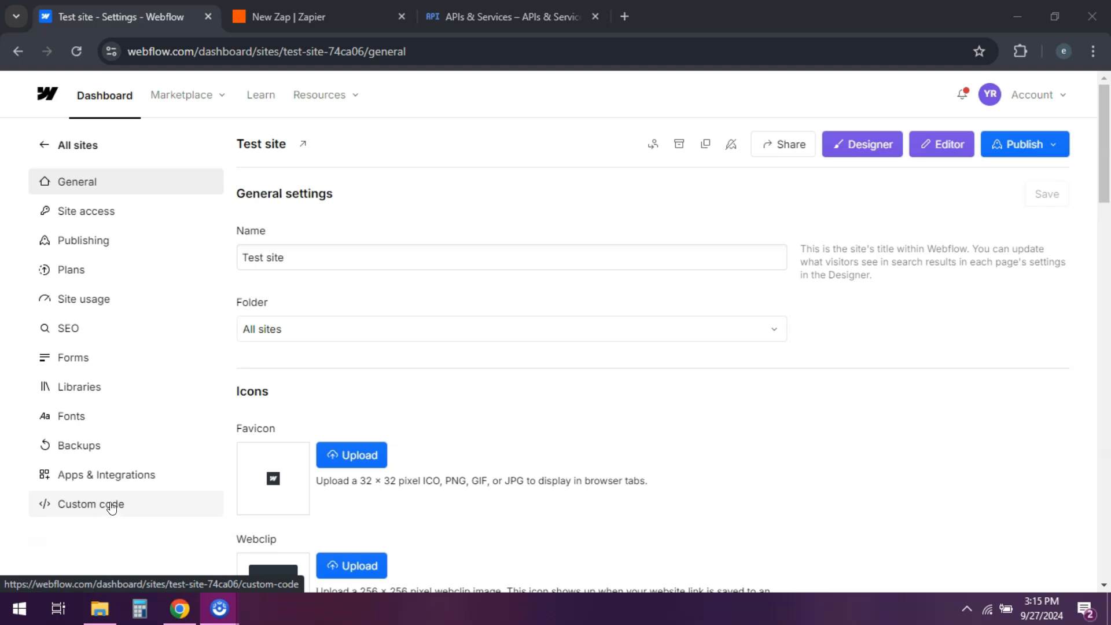
mouse_move(671, 255)
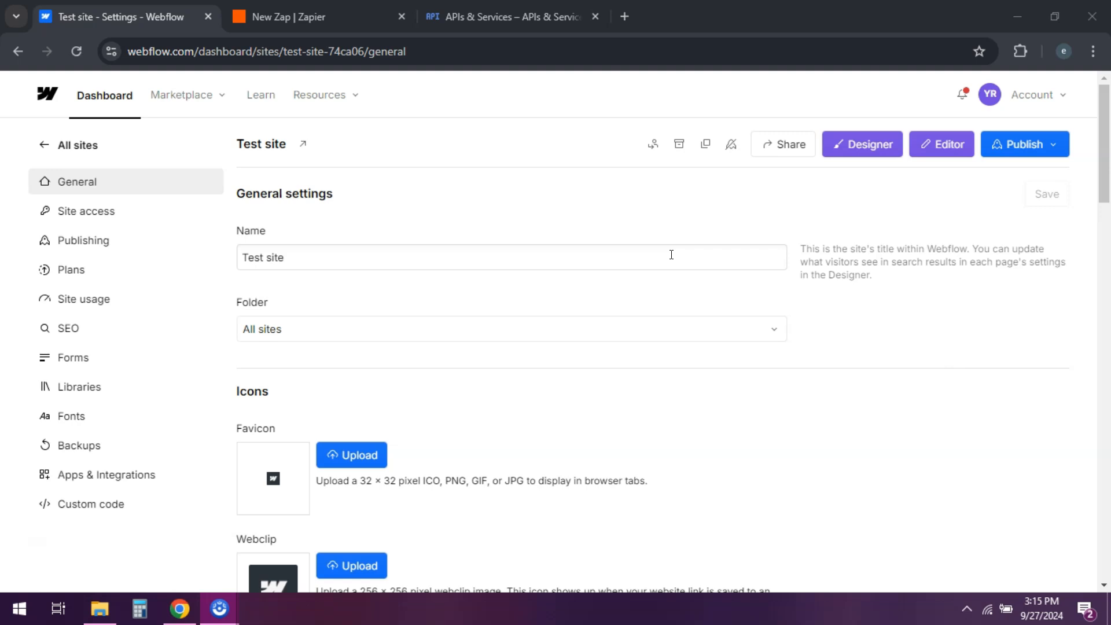
mouse_move(403, 358)
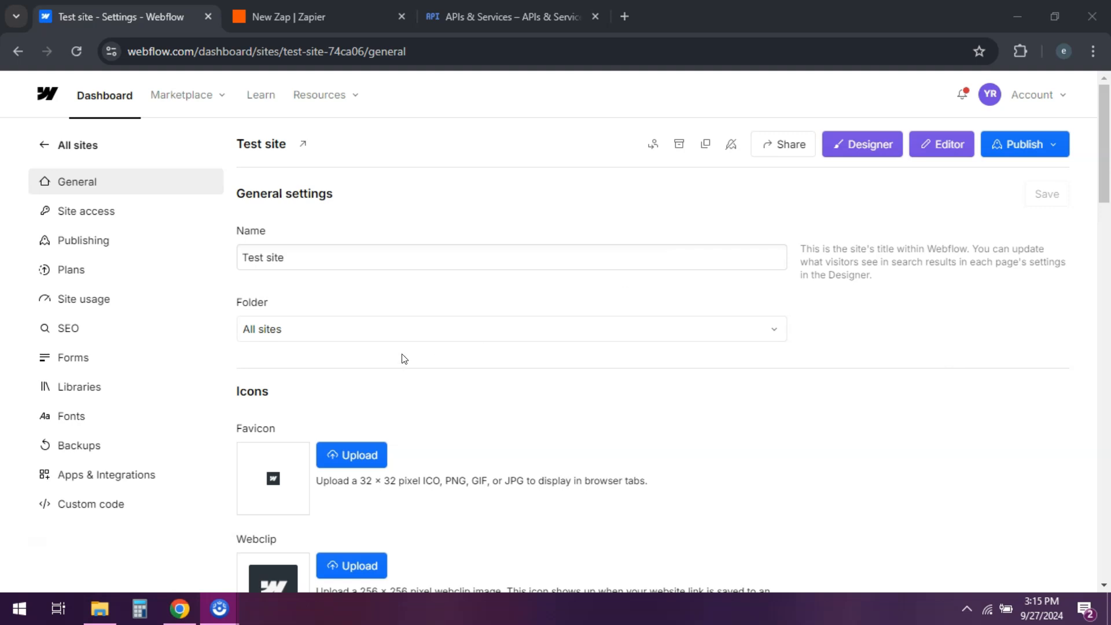